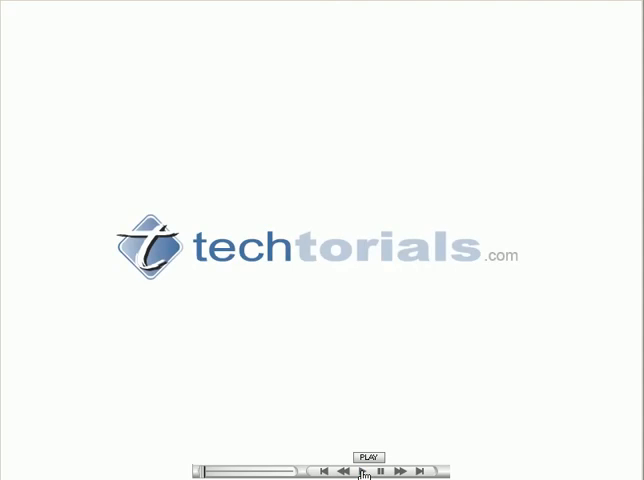
- Open the river photo and paint white patches across its middle on a new Layer 1
click(364, 471)
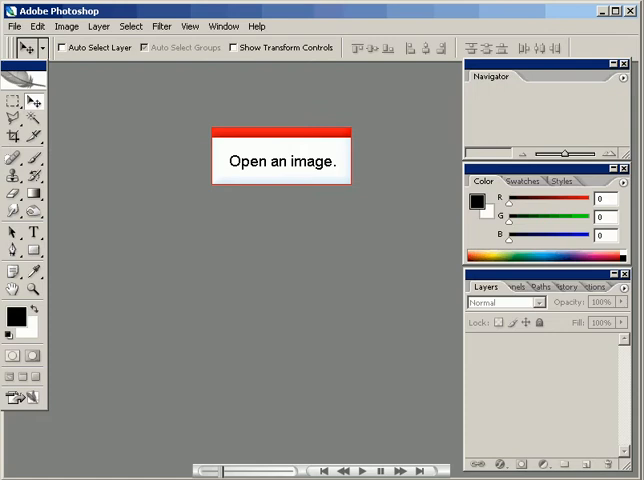
click(282, 161)
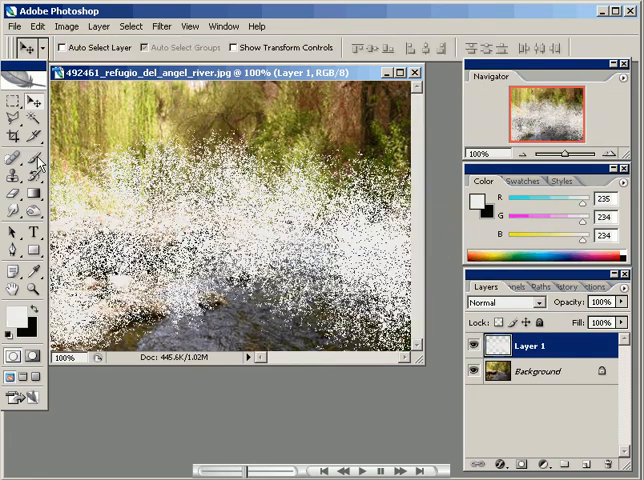
- Show the Filter menu's Blur submenu for the white spatter layer
click(160, 26)
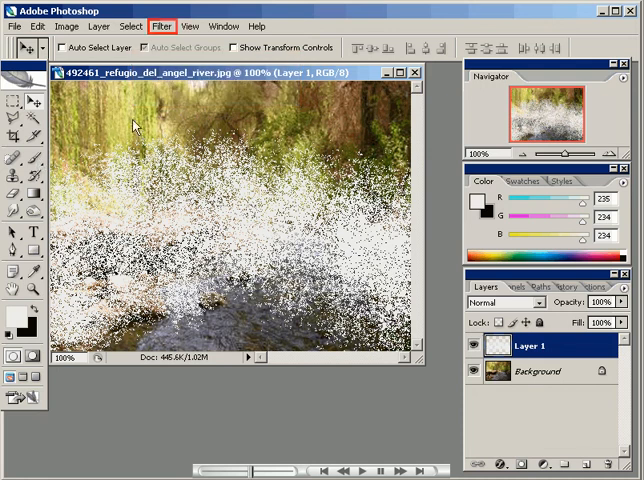
click(159, 27)
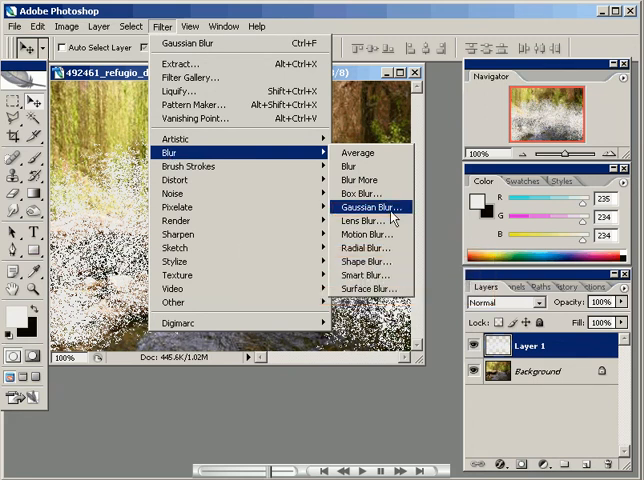
- Apply Gaussian Blur with a 7.0-pixel radius to the white spatter layer
click(370, 207)
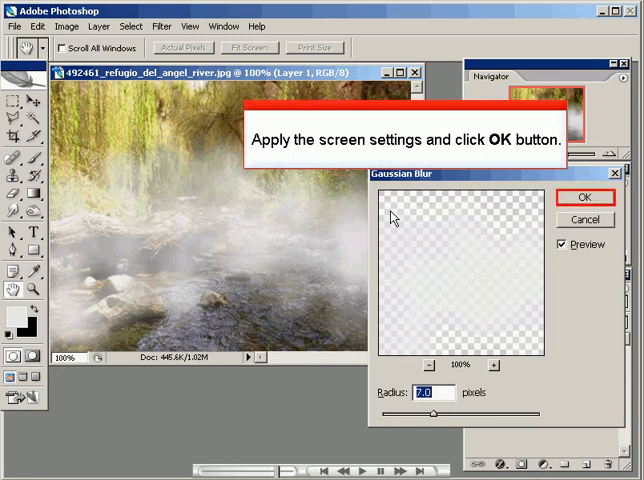
click(587, 196)
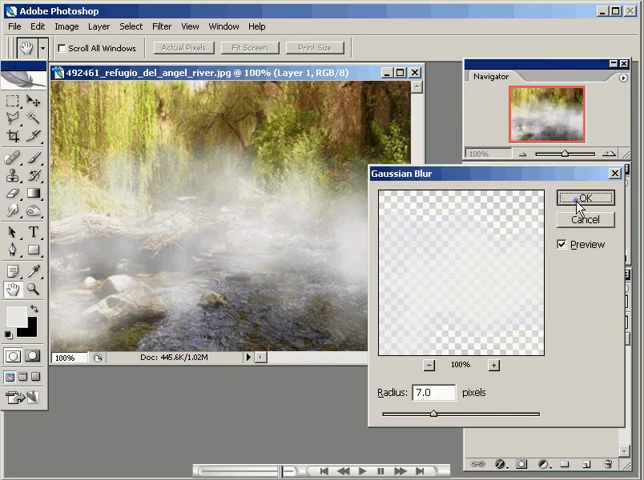
click(587, 196)
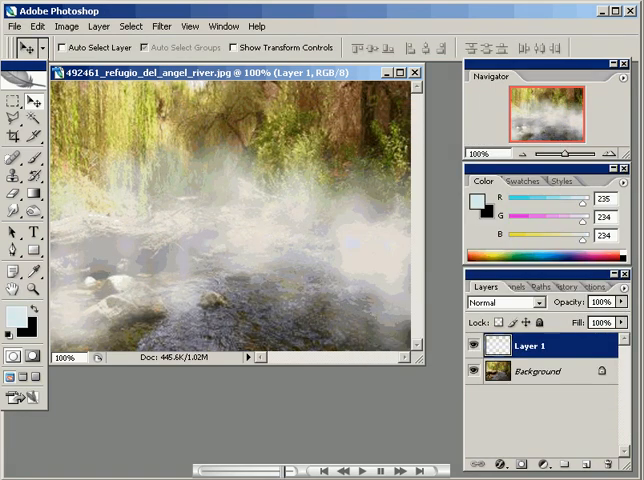